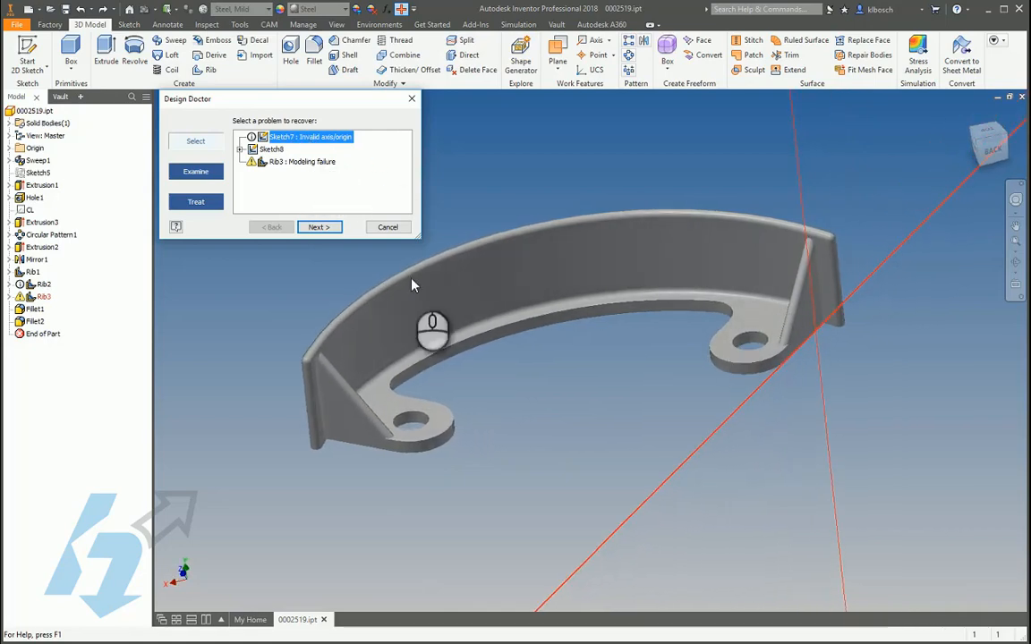
mouse_move(285, 170)
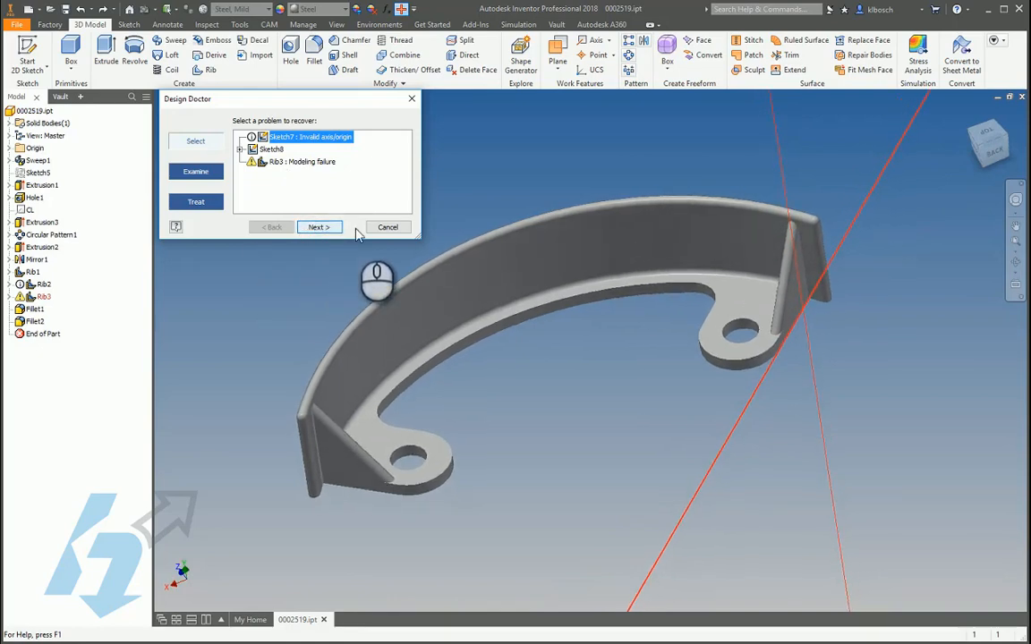
Dismiss Design Doctor's Sketch7 axis and Rib3 failure errors without fixing them
click(388, 227)
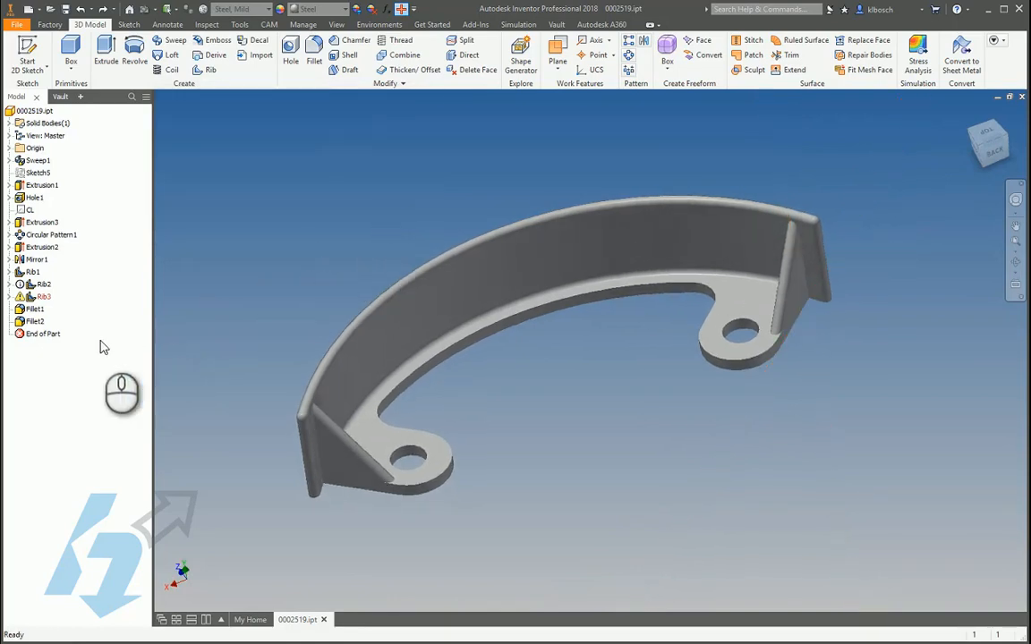
Expand Rib3 to reveal Sketch8, and review Circular Pattern1's three occurrences before collapsing it
click(43, 296)
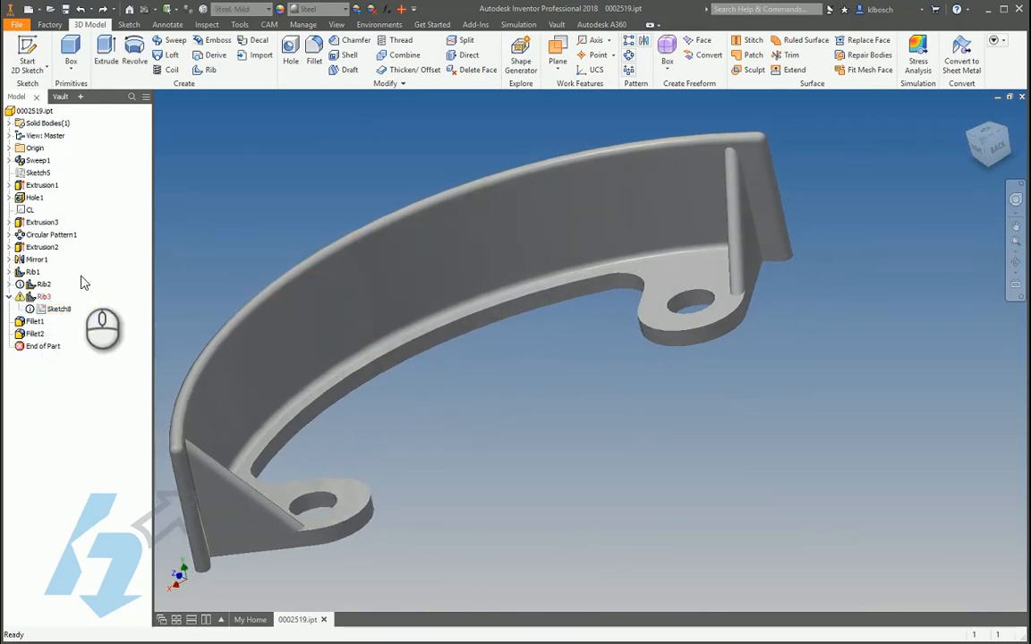
click(33, 271)
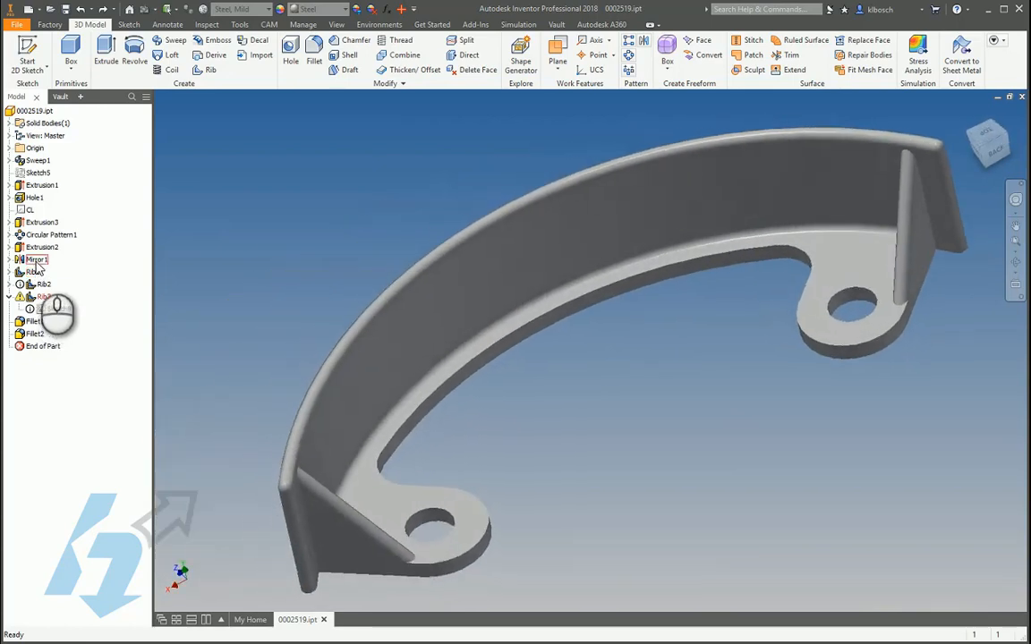
click(51, 234)
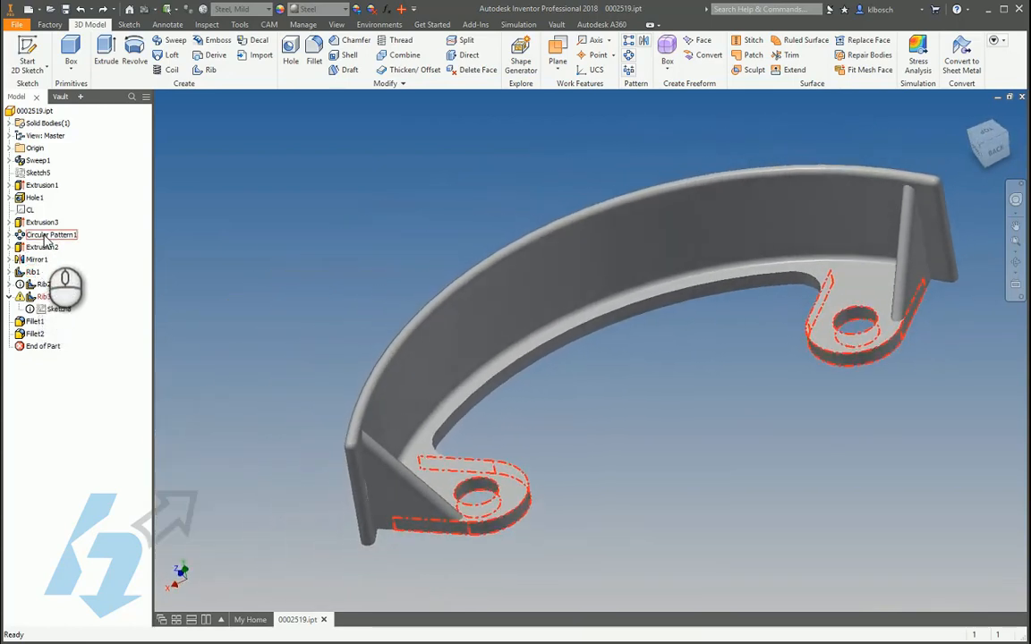
click(9, 235)
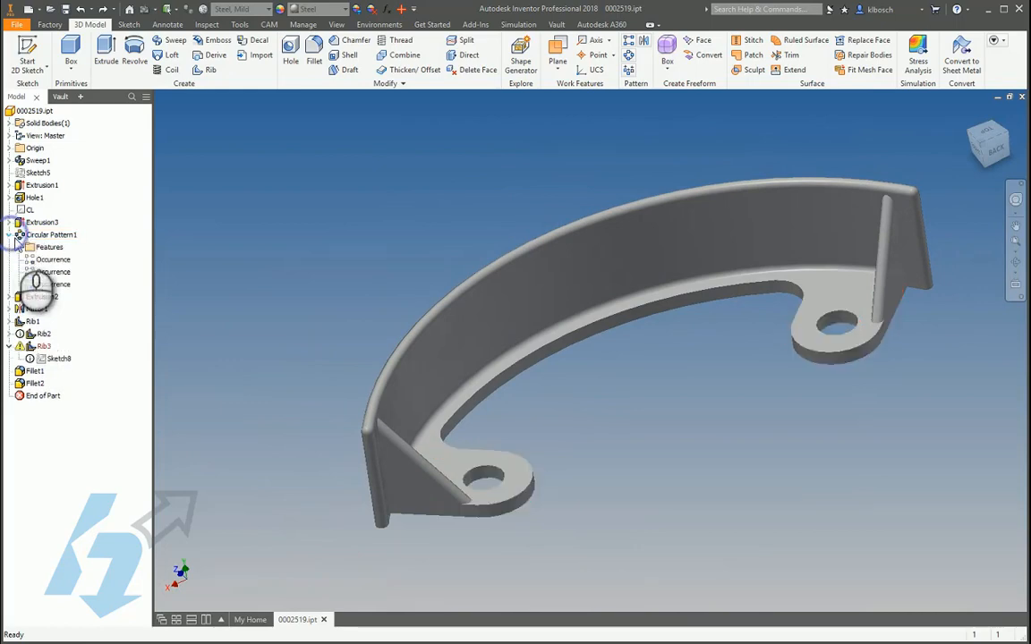
click(52, 260)
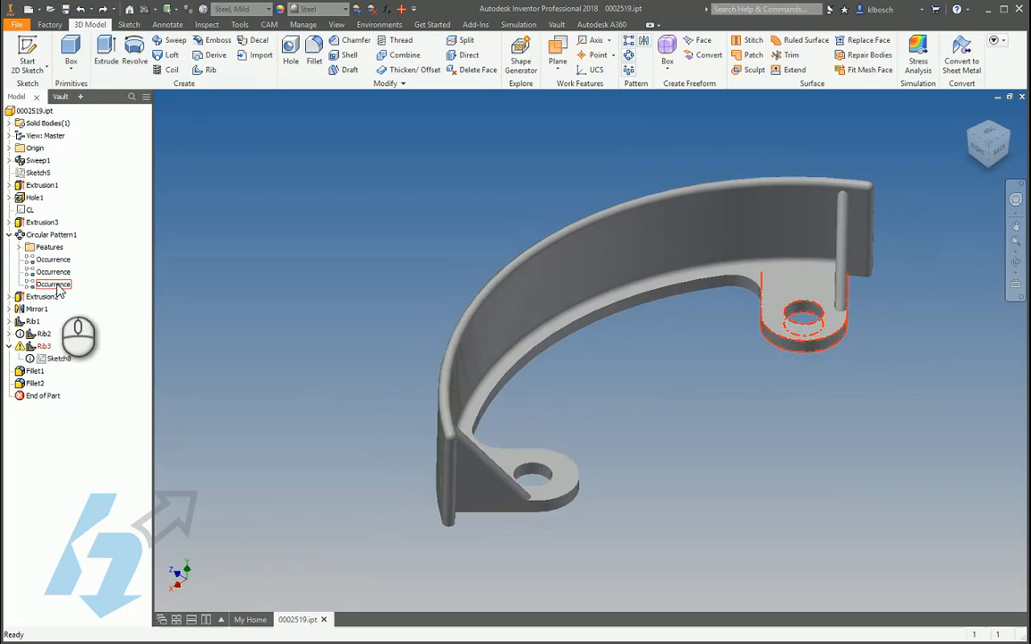
click(53, 259)
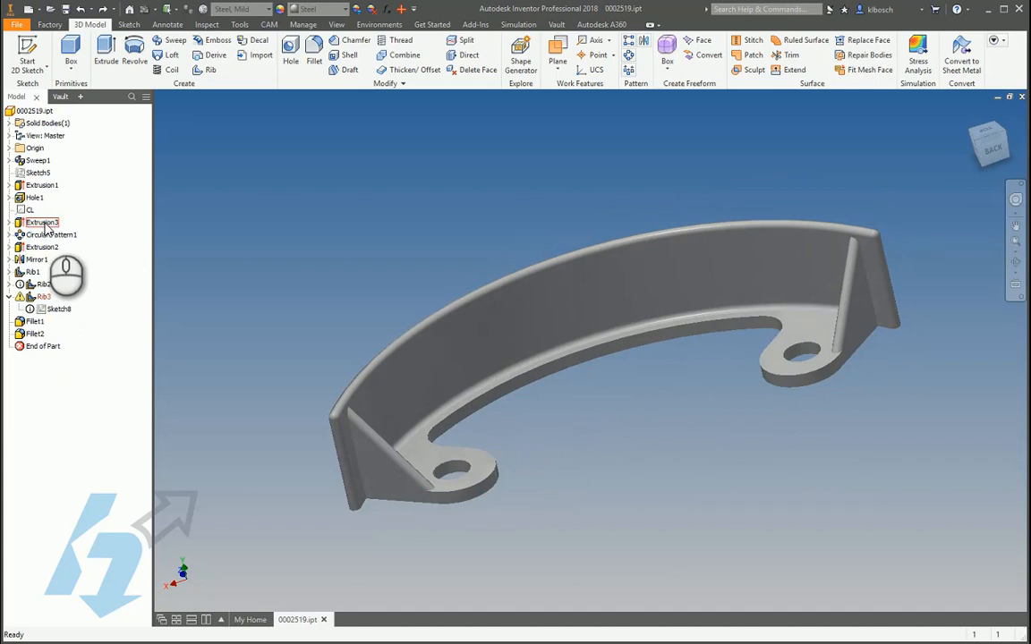
Open Extrusion3's circle Sketch10, orbit to inspect it, then finish the sketch
right_click(41, 222)
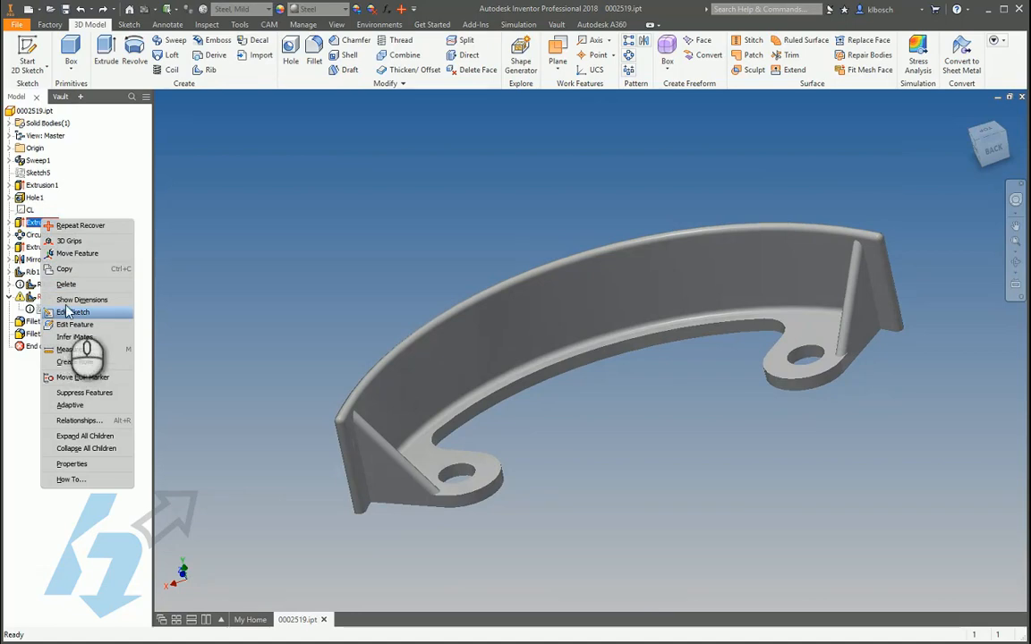
click(73, 311)
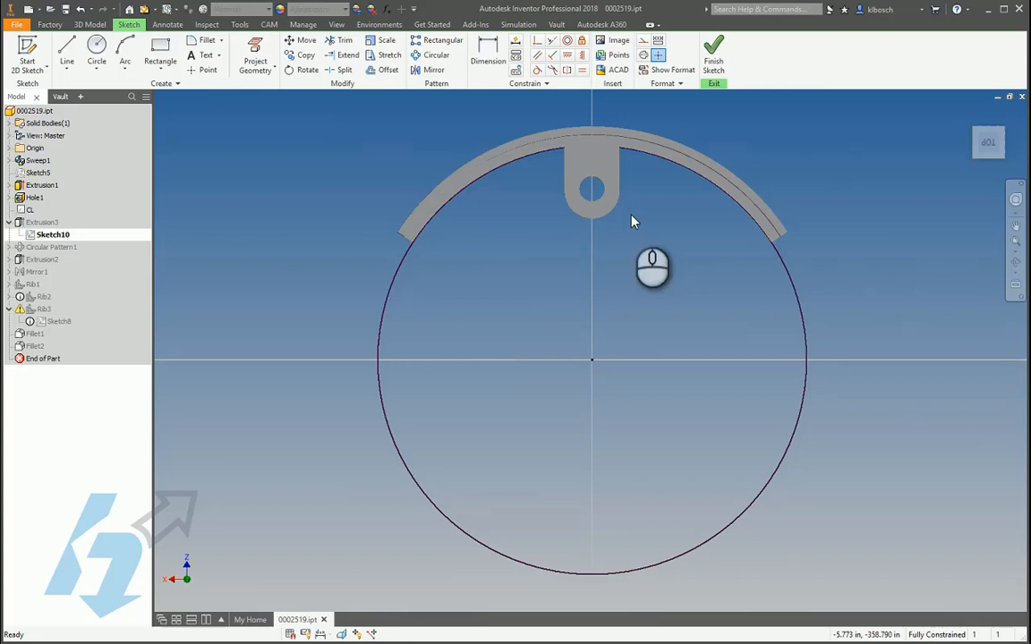
drag(631, 222, 675, 257)
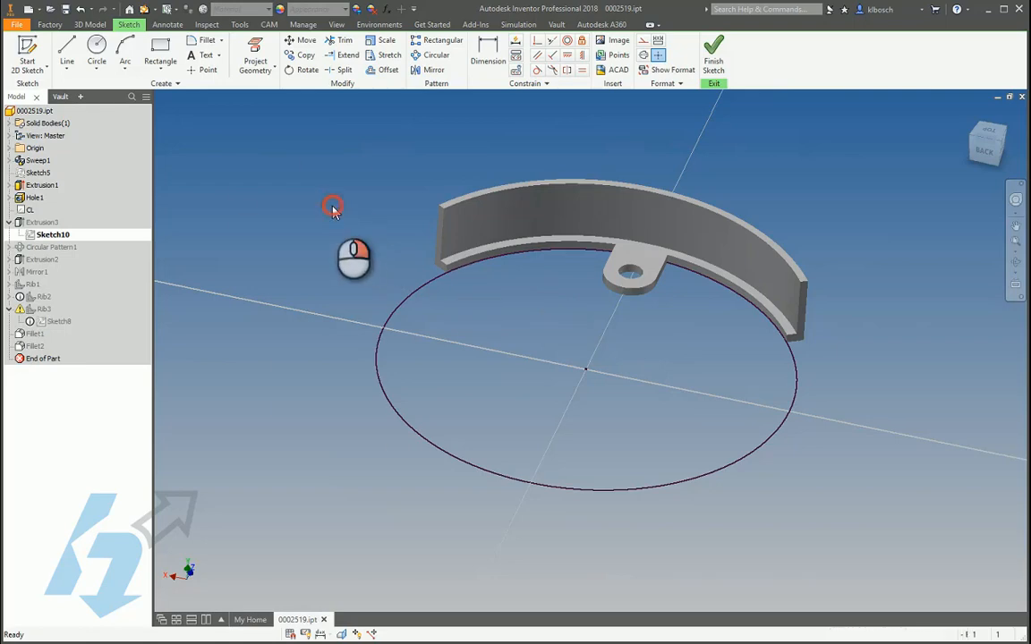
click(713, 54)
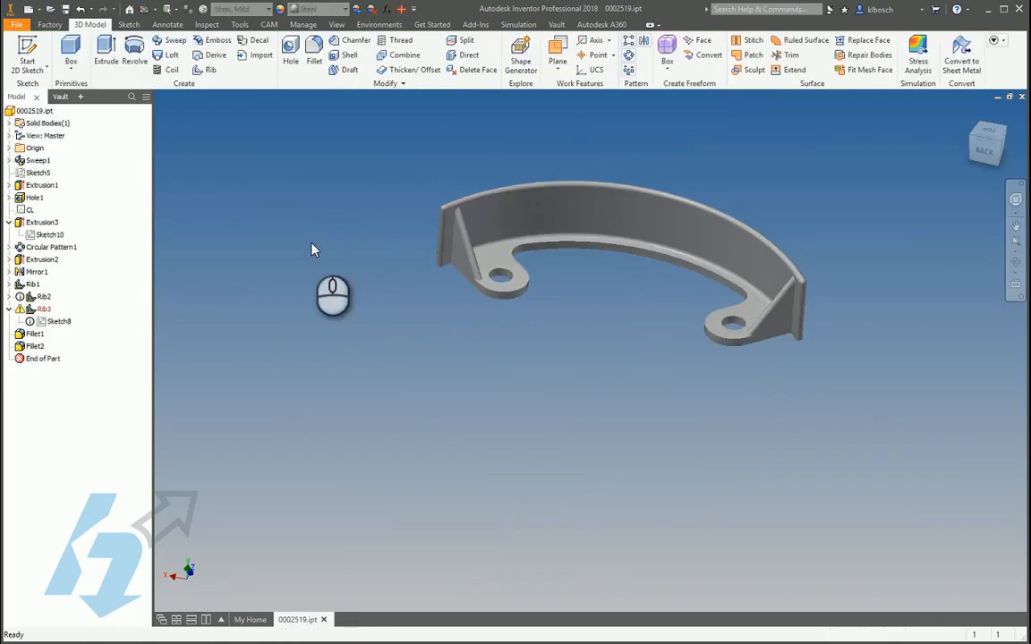
right_click(42, 222)
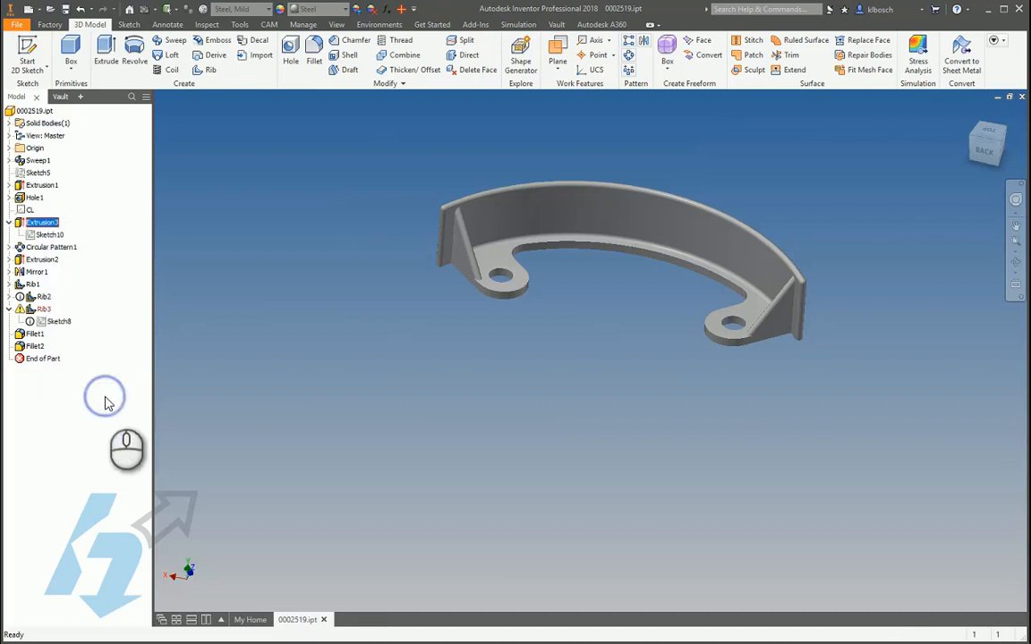
Suppress Extrusion3 and move End of Part to just below Rib2
click(42, 222)
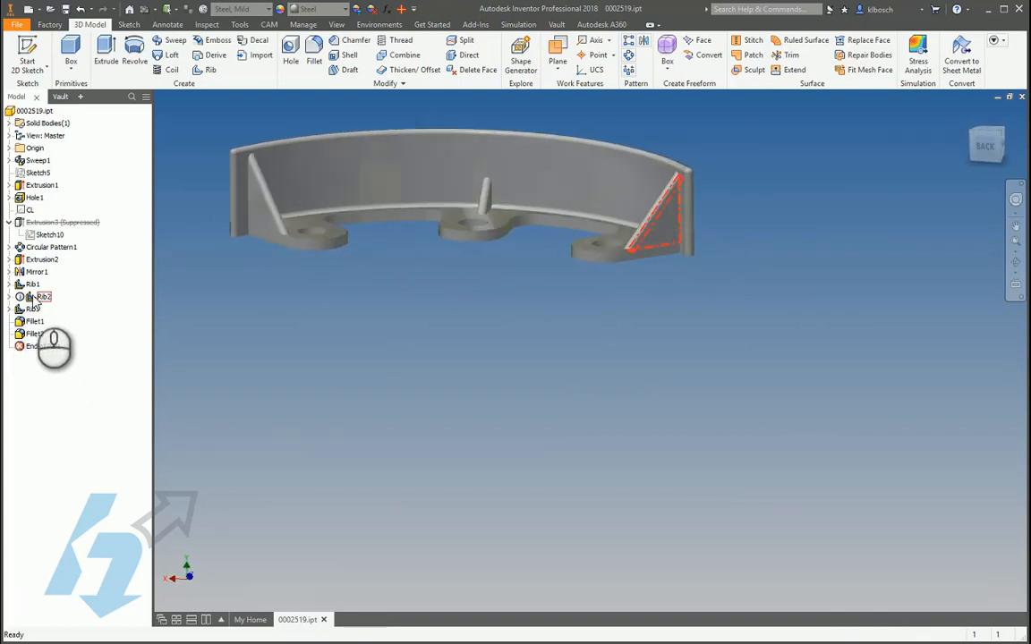
click(40, 346)
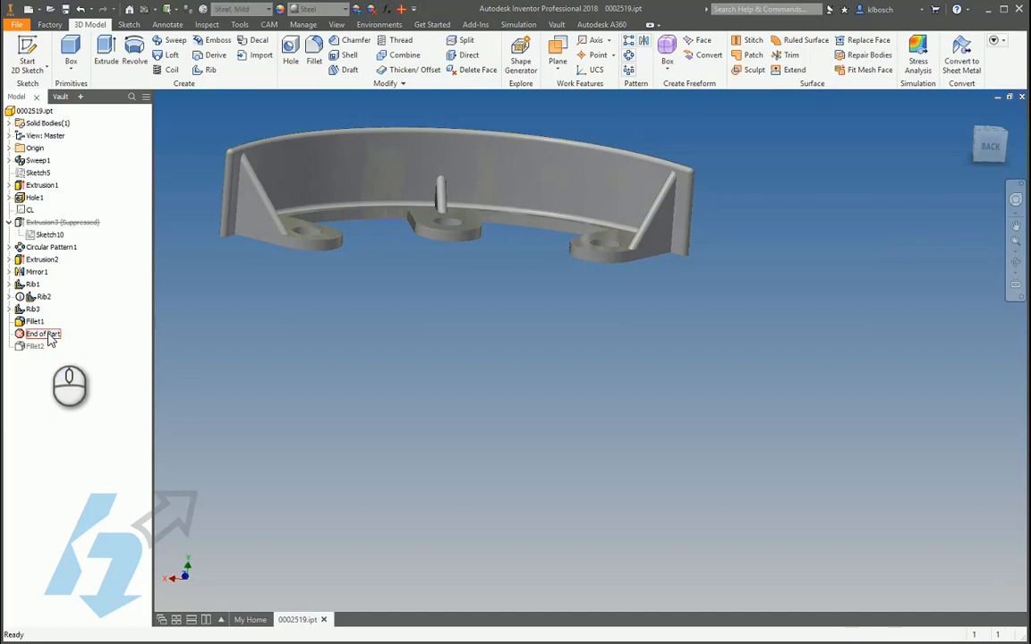
drag(40, 333, 40, 320)
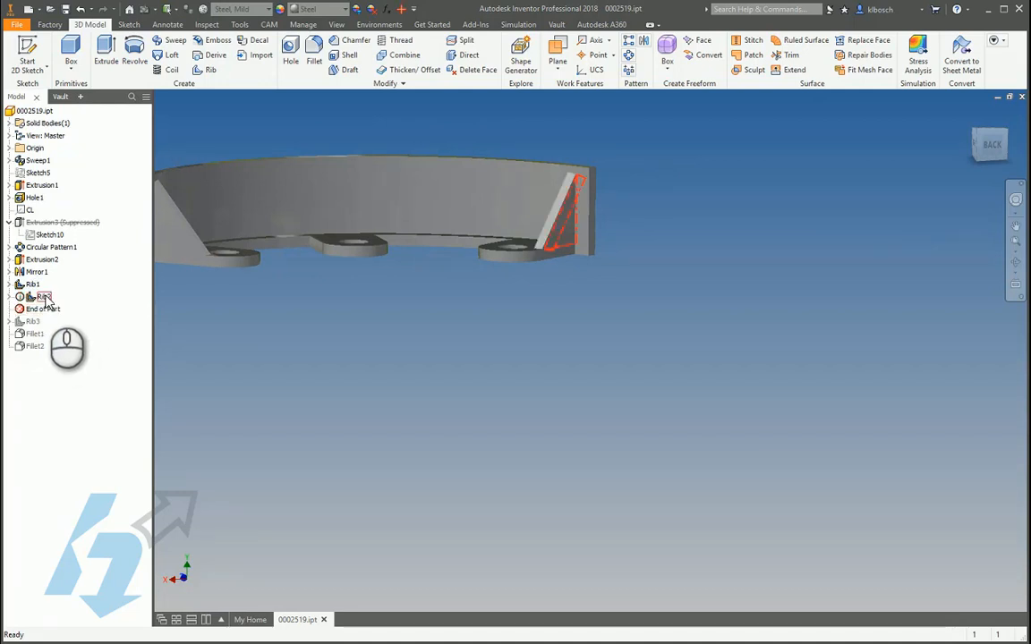
Check Rib2's error, then redefine Sketch7 onto a valid plane
click(21, 296)
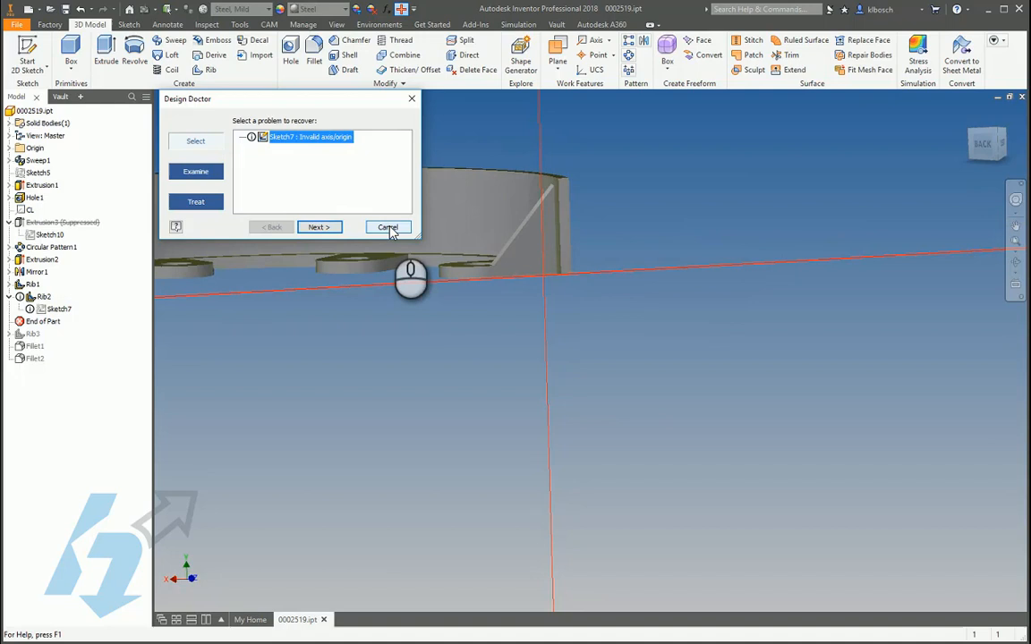
click(387, 227)
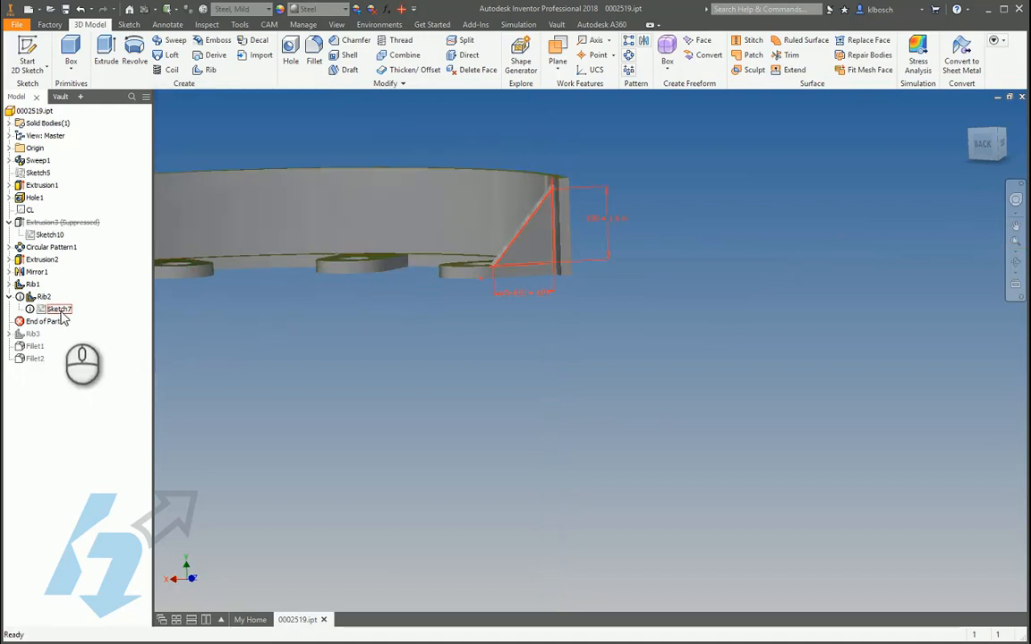
right_click(56, 309)
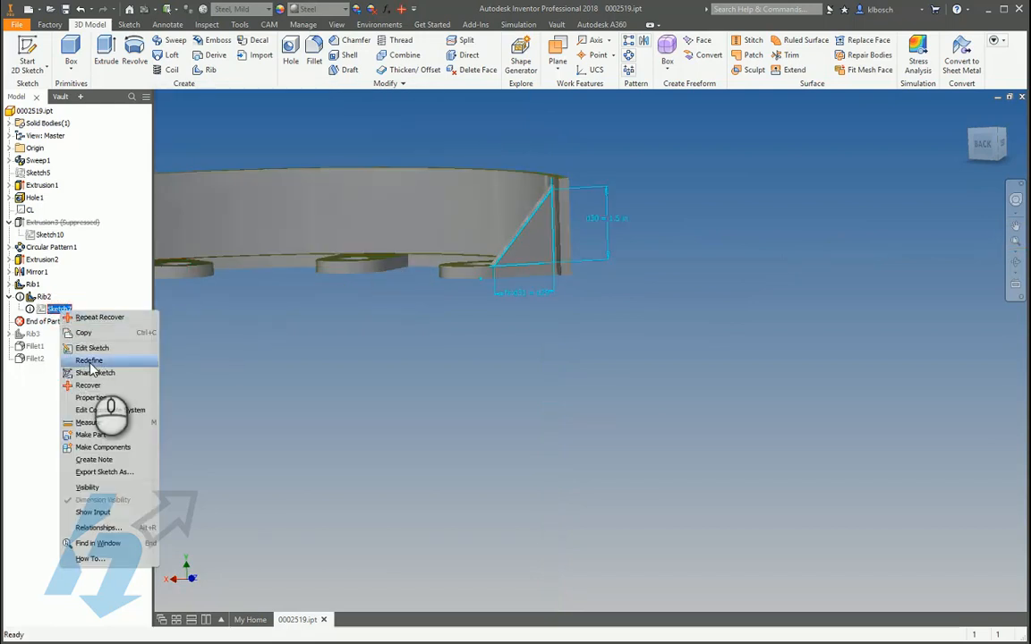
click(89, 360)
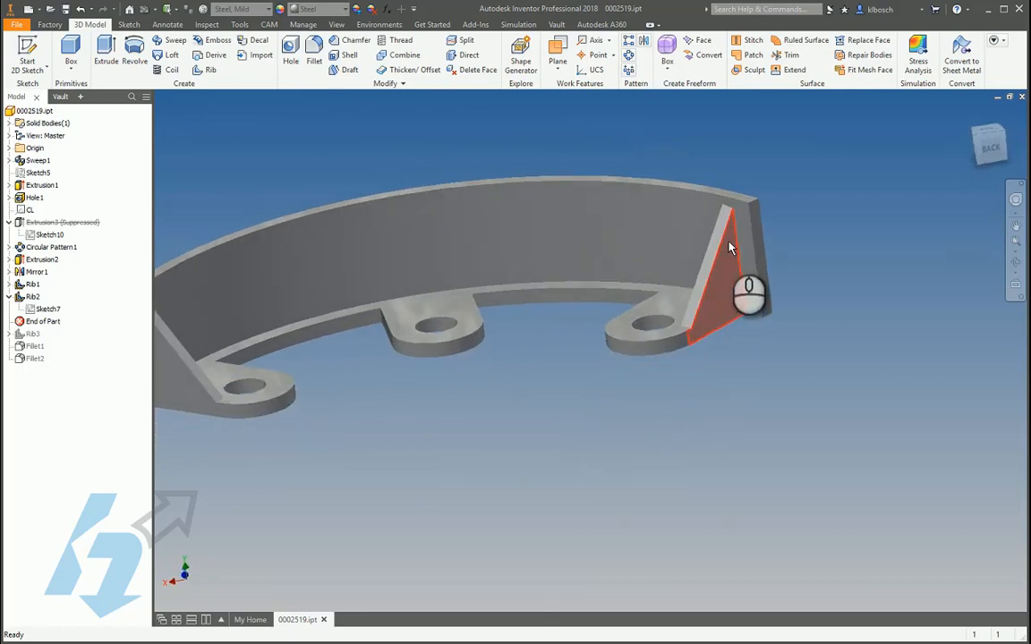
mouse_move(712, 331)
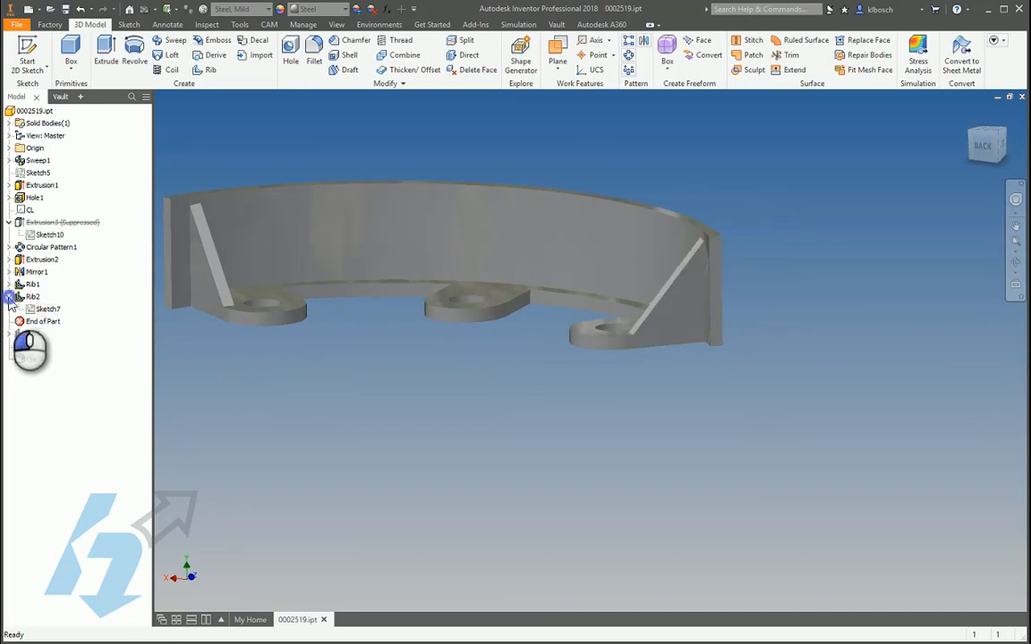
Collapse Rib2 and orbit the bracket to confirm Rib3 and both fillets rebuild
click(43, 309)
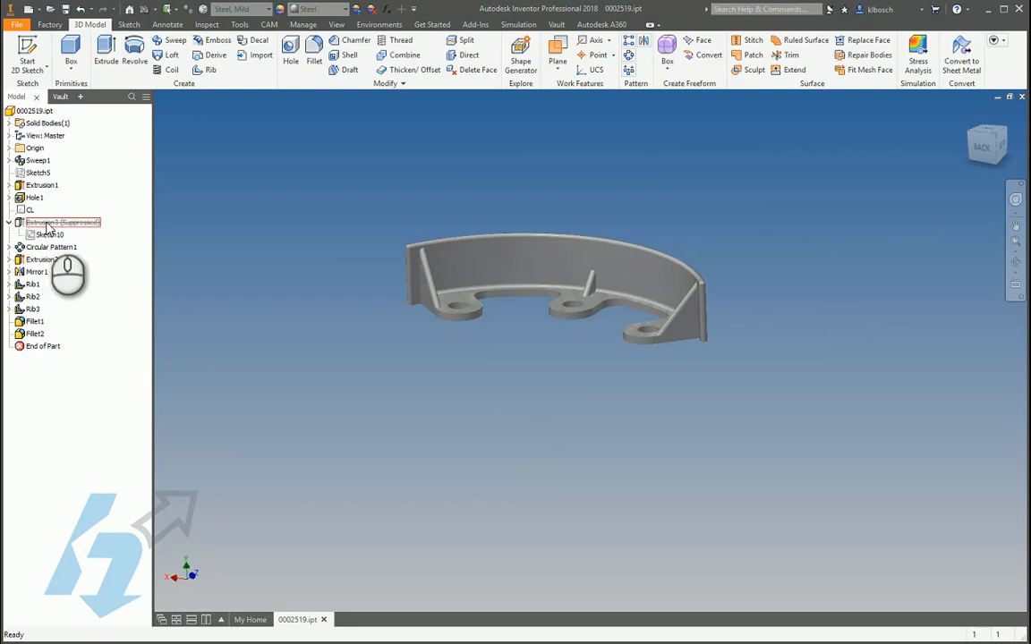
drag(555, 286, 492, 277)
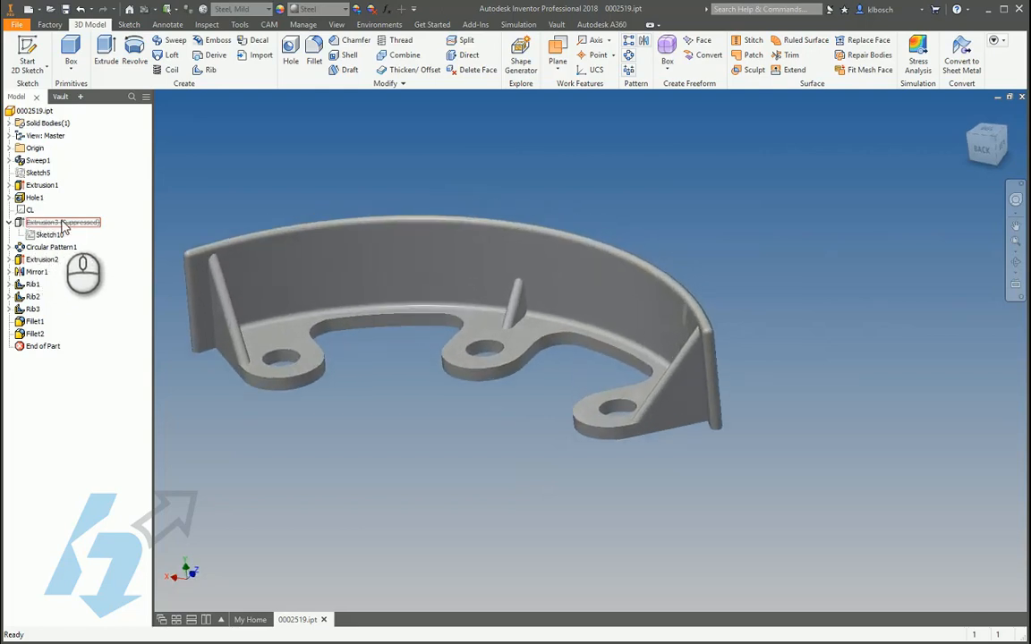
Delete Extrusion3 with its consumed Sketch10, then orbit to review the bracket
right_click(63, 222)
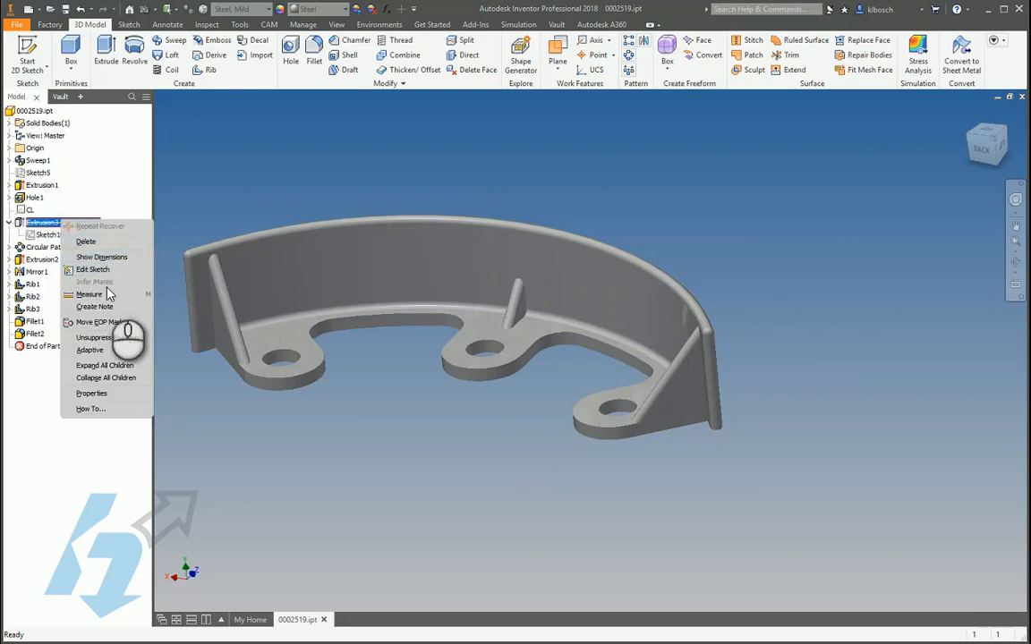
click(86, 241)
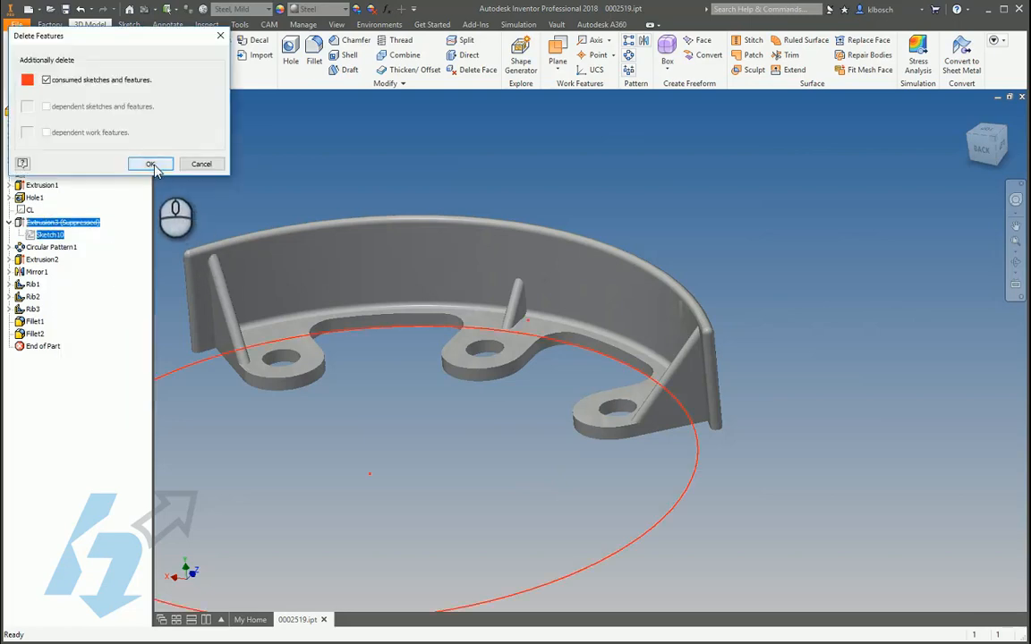
click(150, 164)
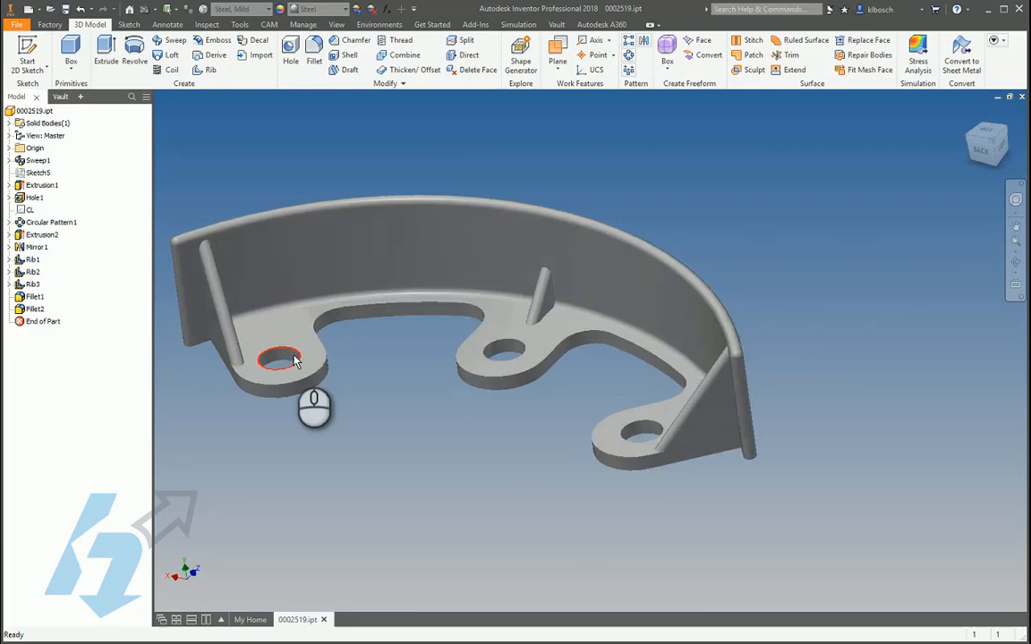
drag(313, 358, 438, 418)
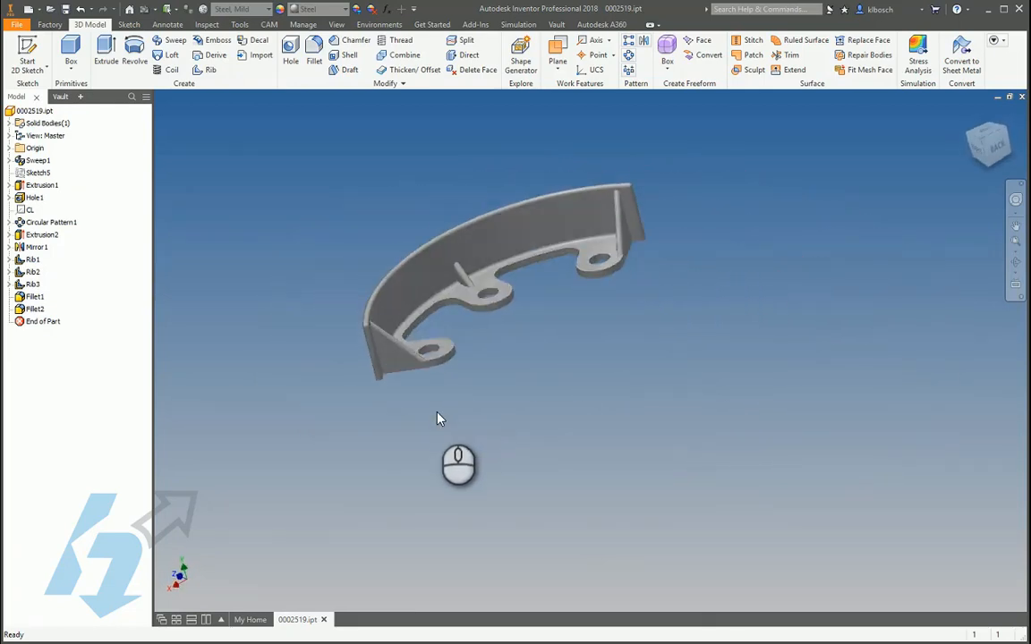